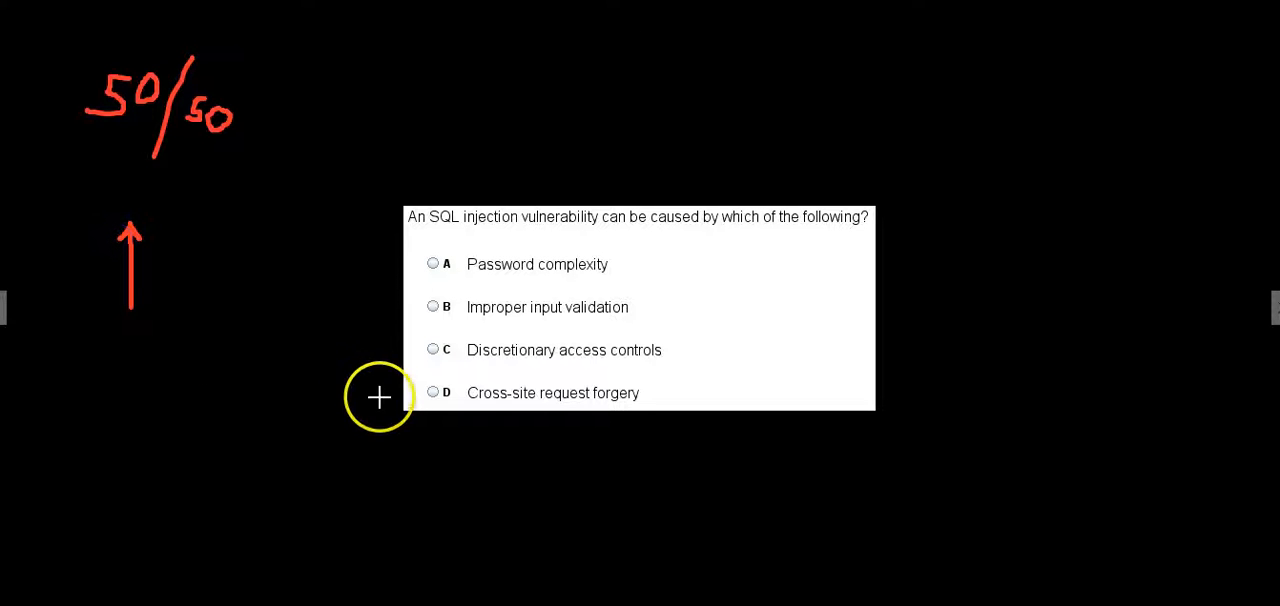
mouse_move(385, 264)
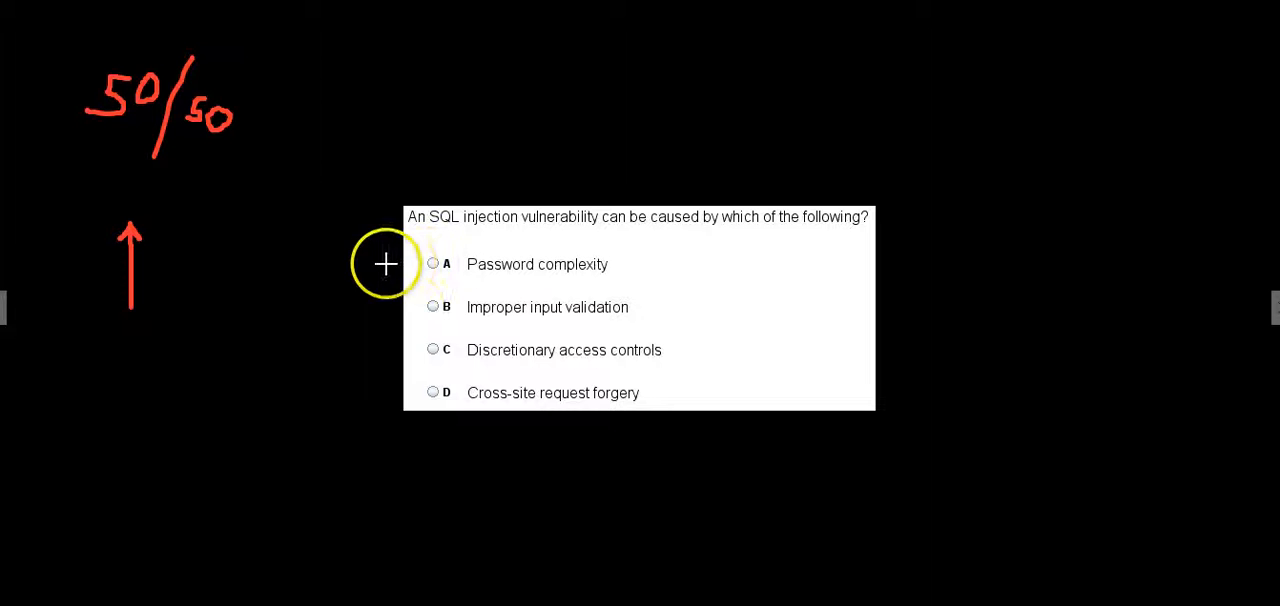
mouse_move(369, 499)
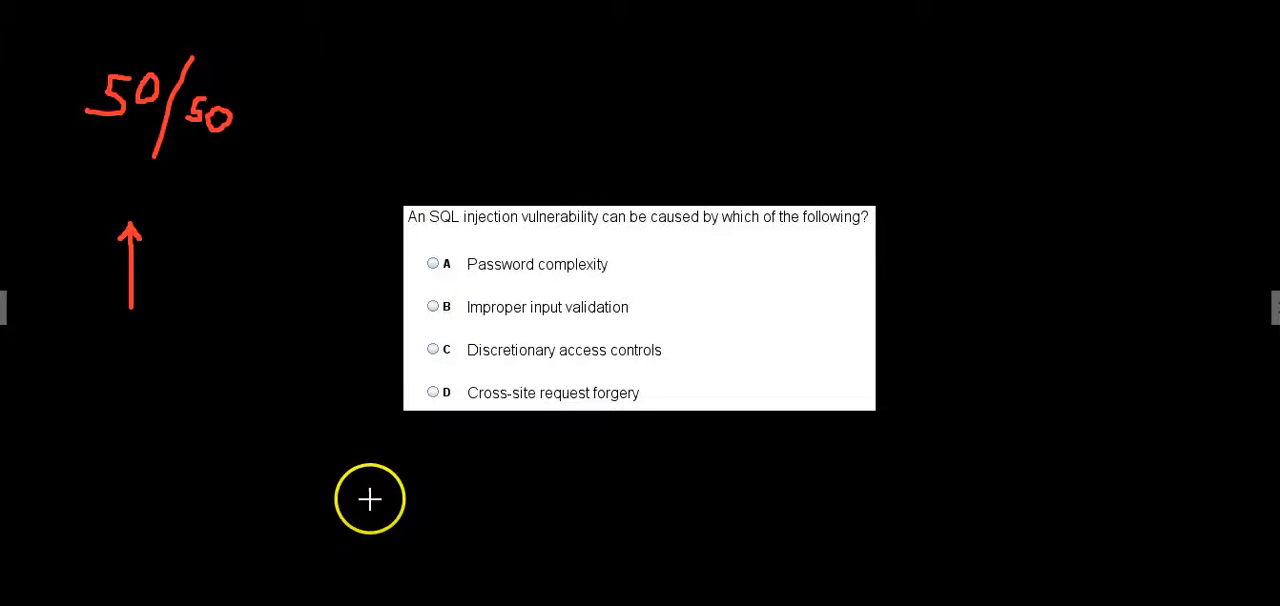
mouse_move(162, 309)
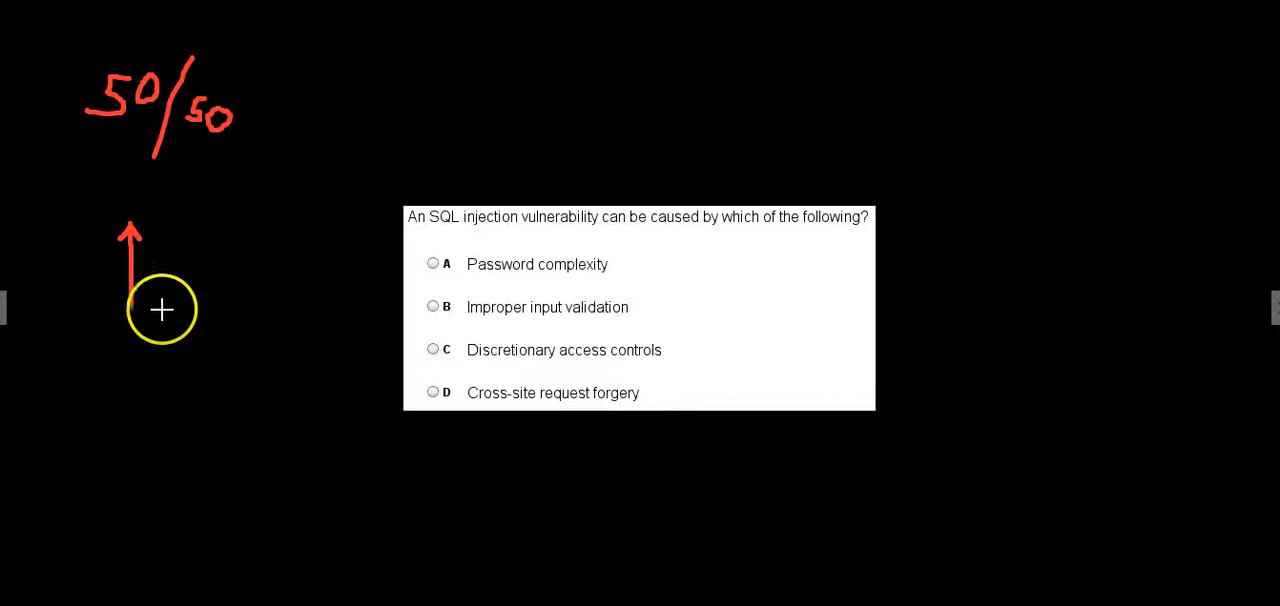
mouse_move(206, 391)
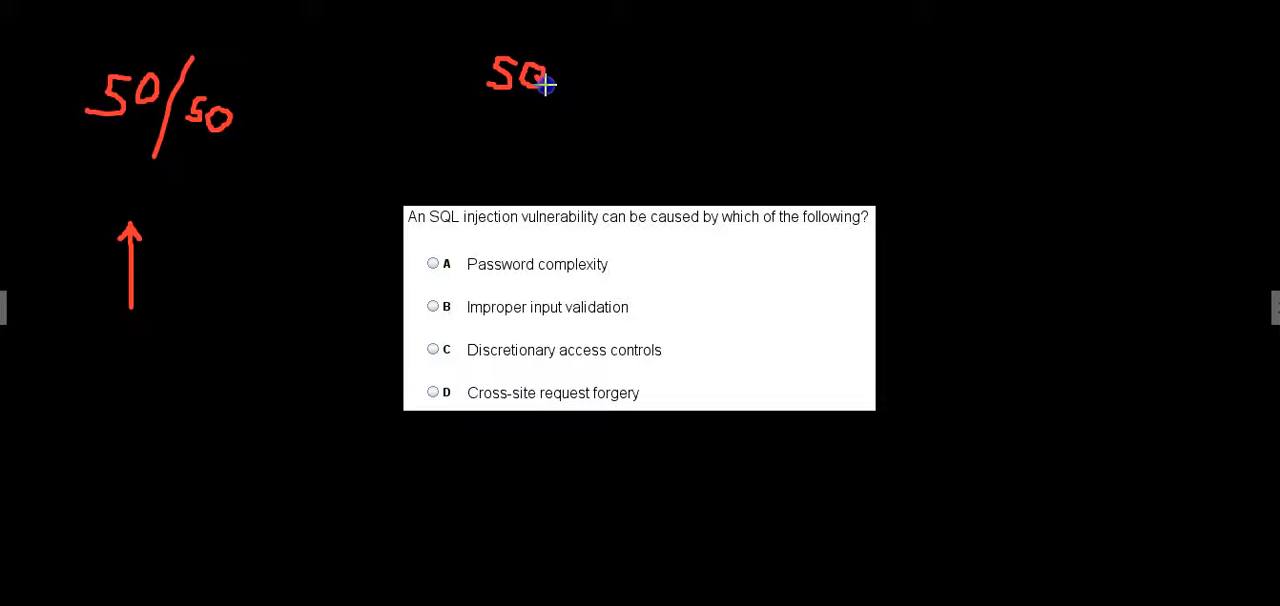
- Handwrite "SQL = SELECT * FROM" in red and start "TBL" on the line below
drag(565, 75, 600, 95)
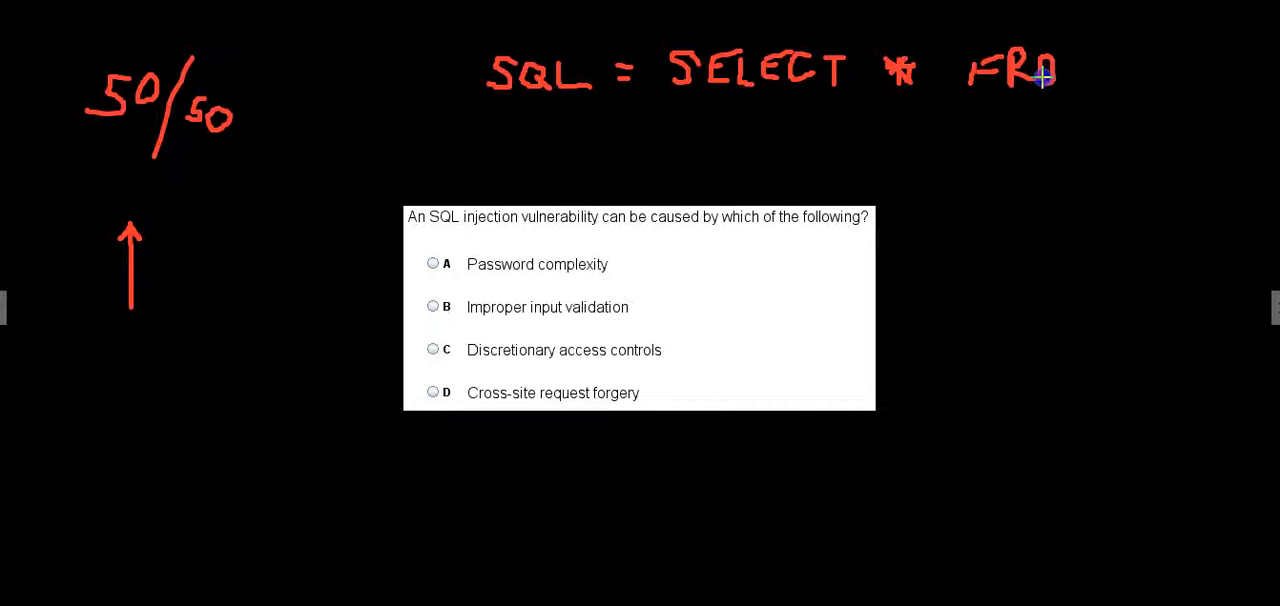
drag(1040, 80, 1085, 55)
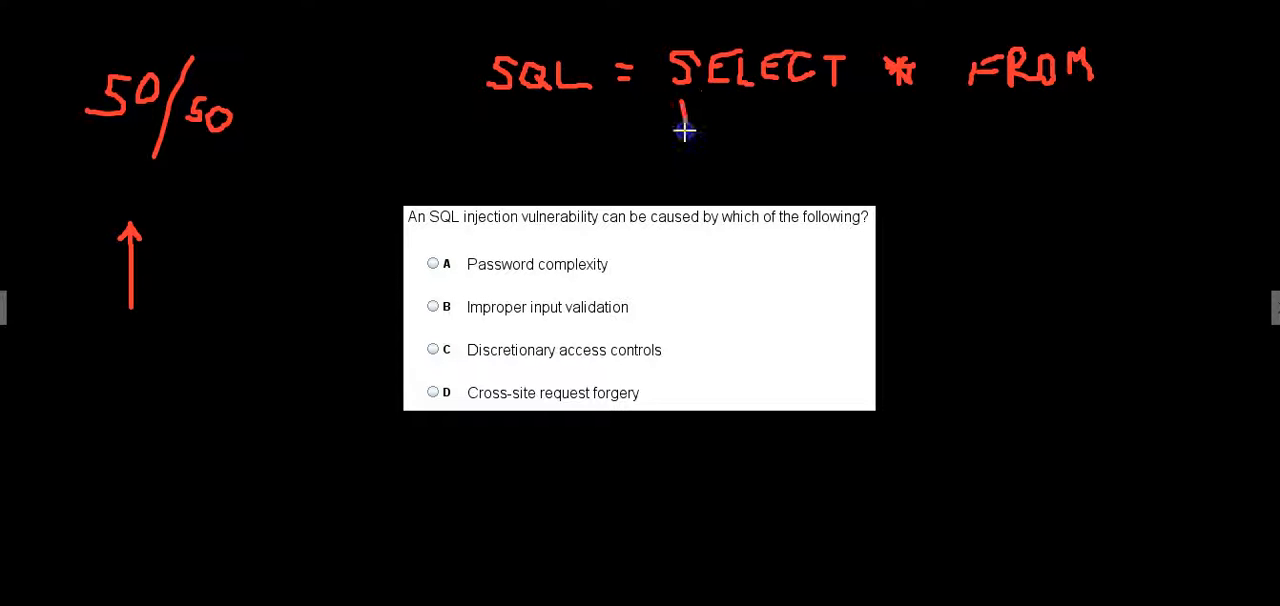
drag(680, 110, 710, 130)
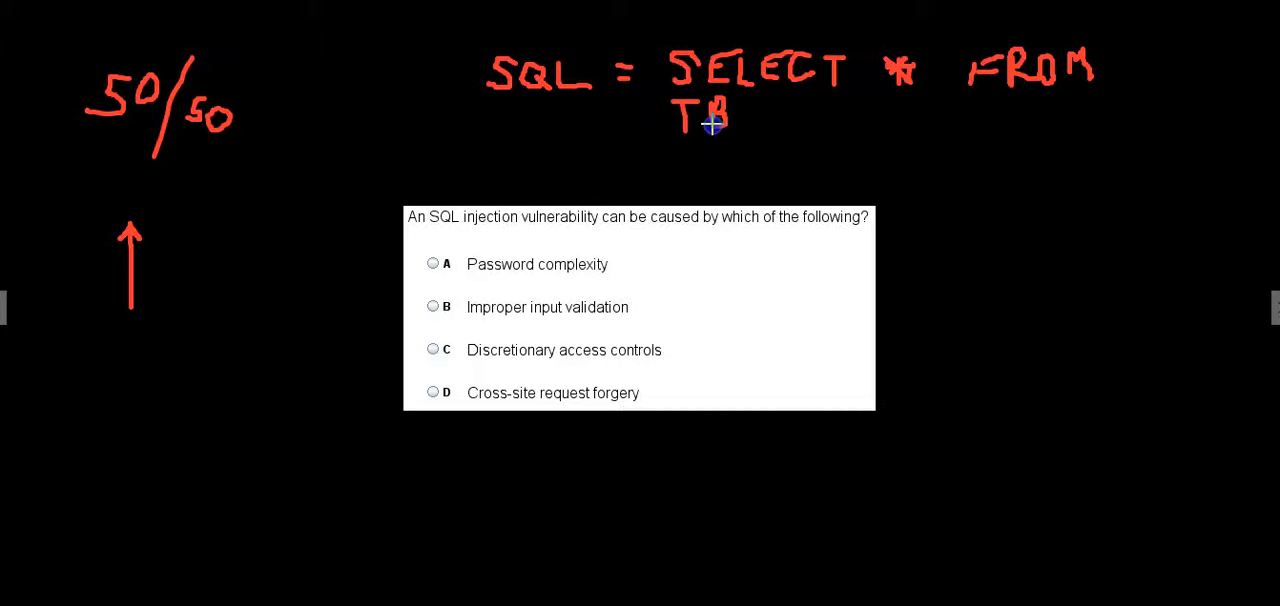
drag(705, 125, 760, 125)
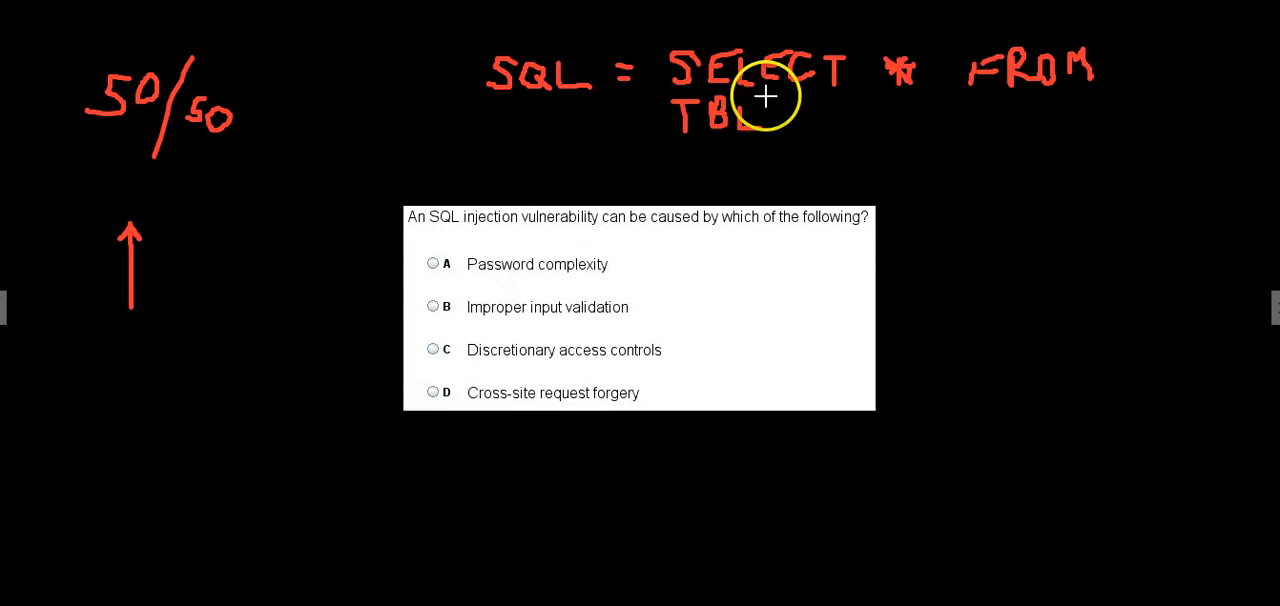
mouse_move(747, 71)
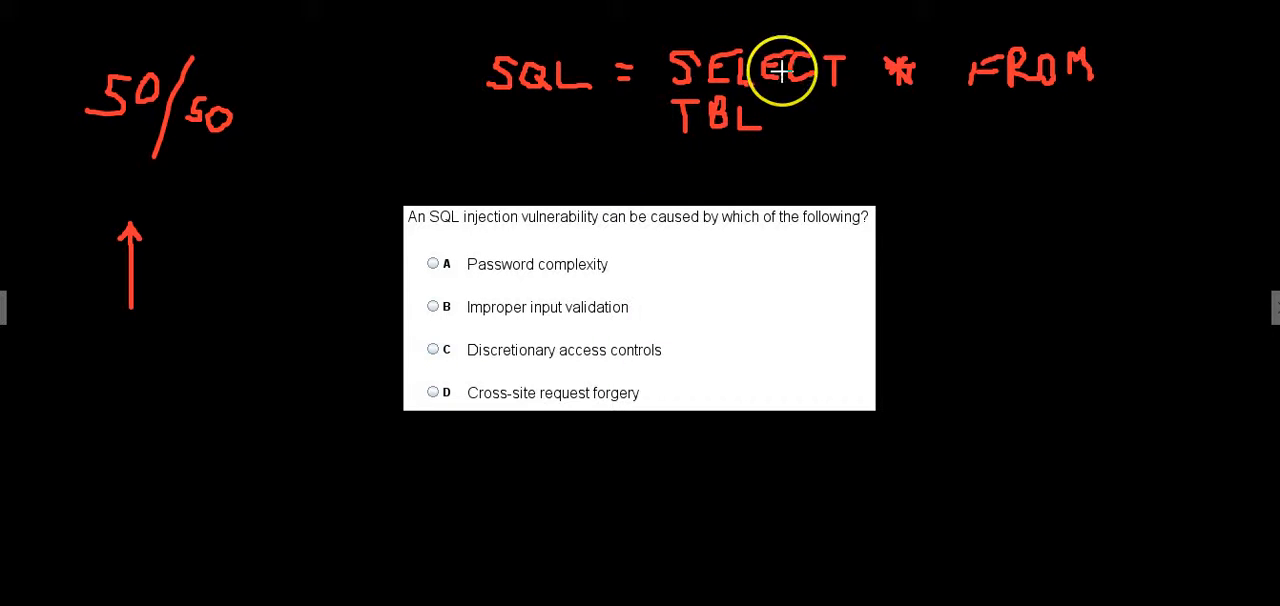
mouse_move(690, 115)
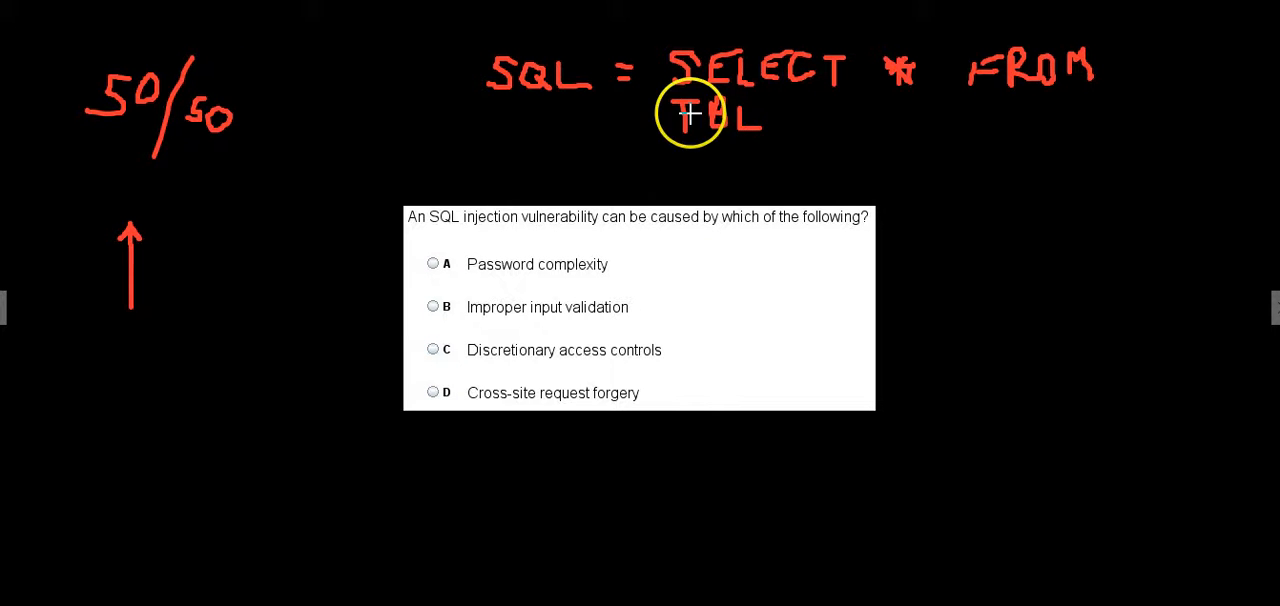
mouse_move(810, 85)
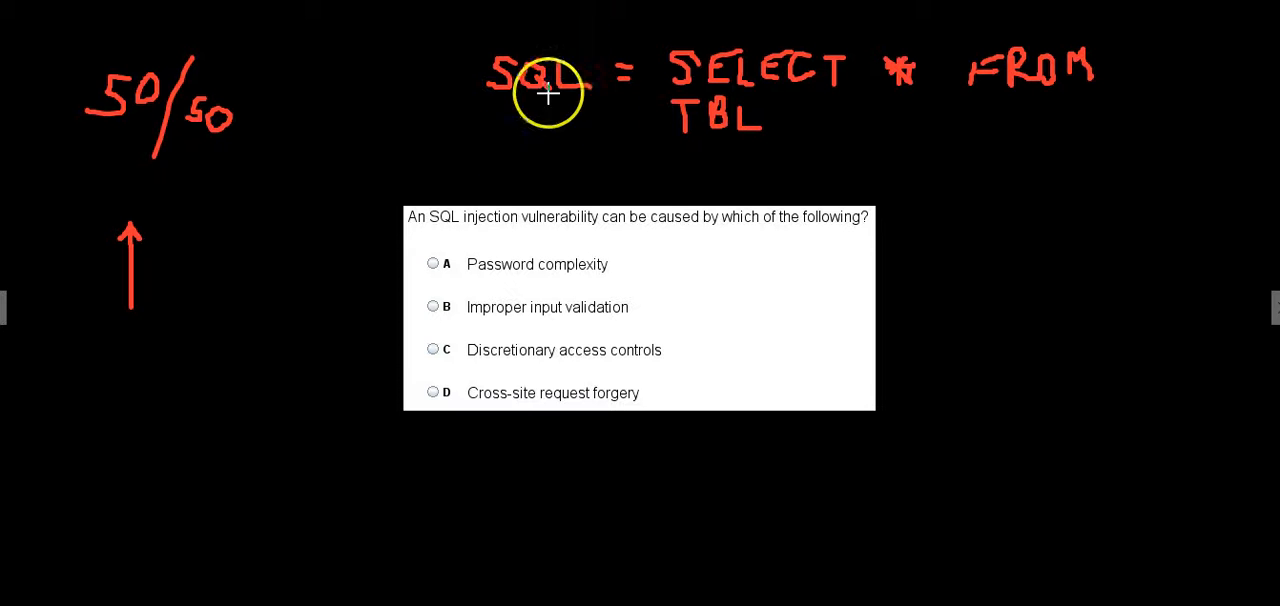
mouse_move(470, 505)
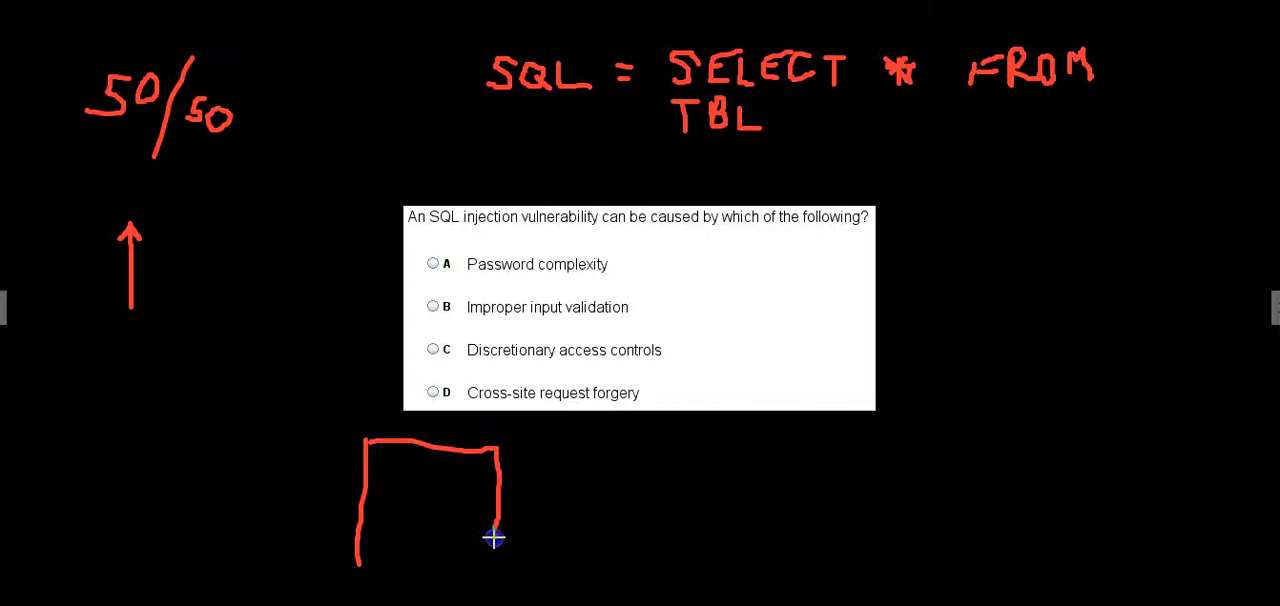
- Close the red square under the question and continue the LOGIN label to its left
drag(495, 540, 358, 563)
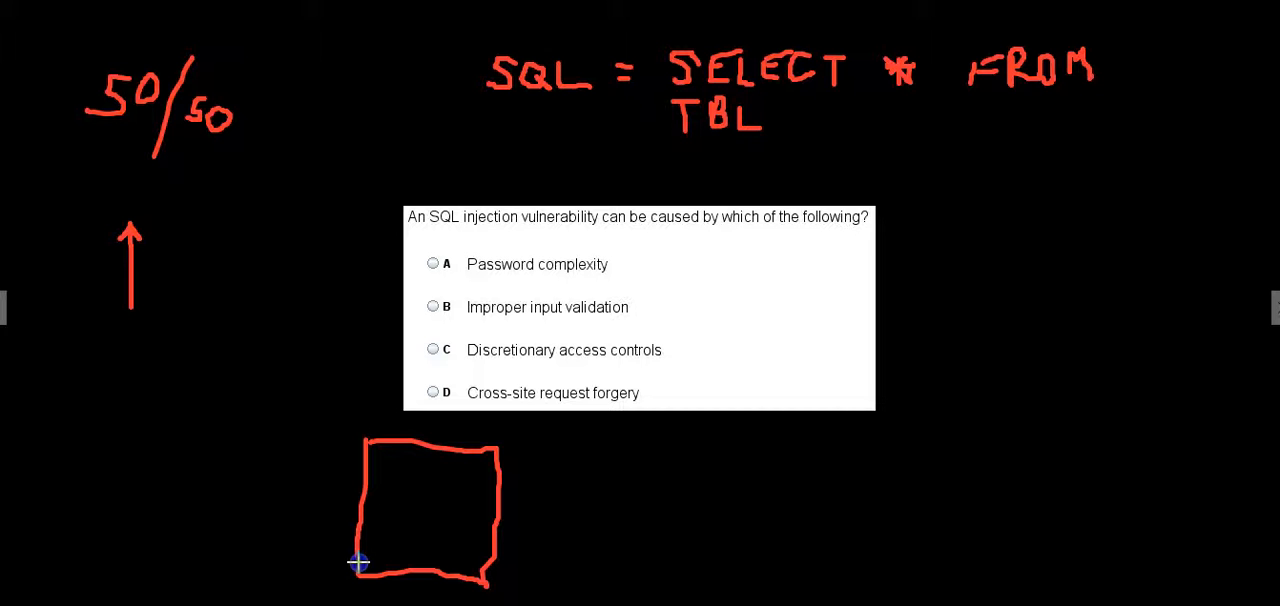
mouse_move(397, 470)
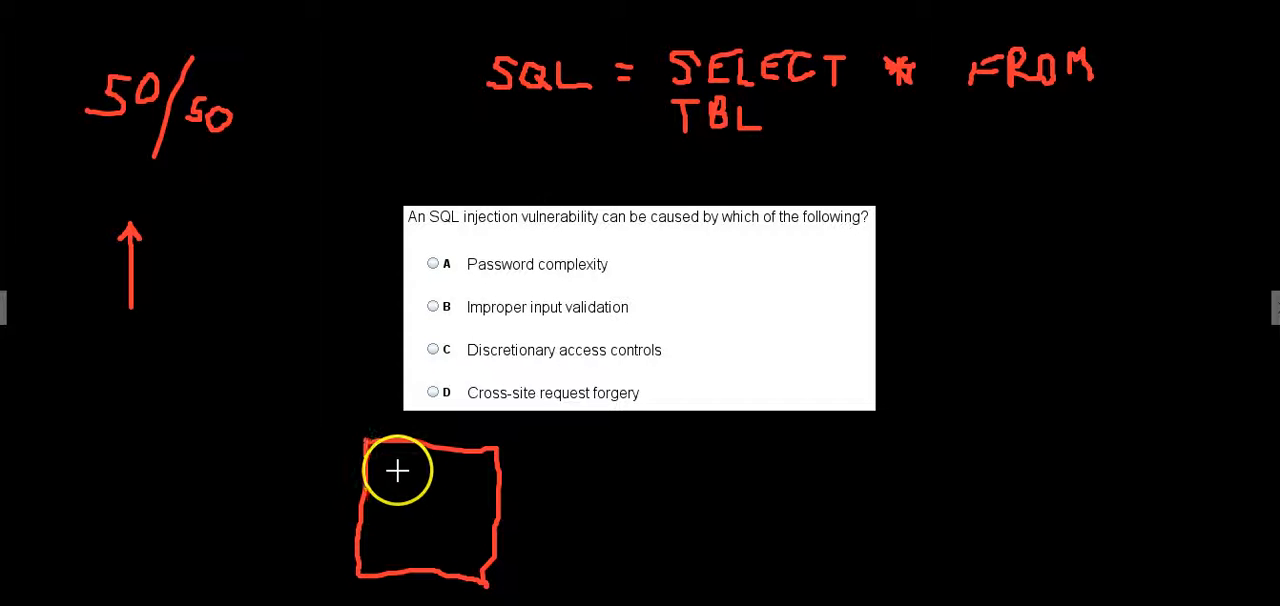
mouse_move(185, 437)
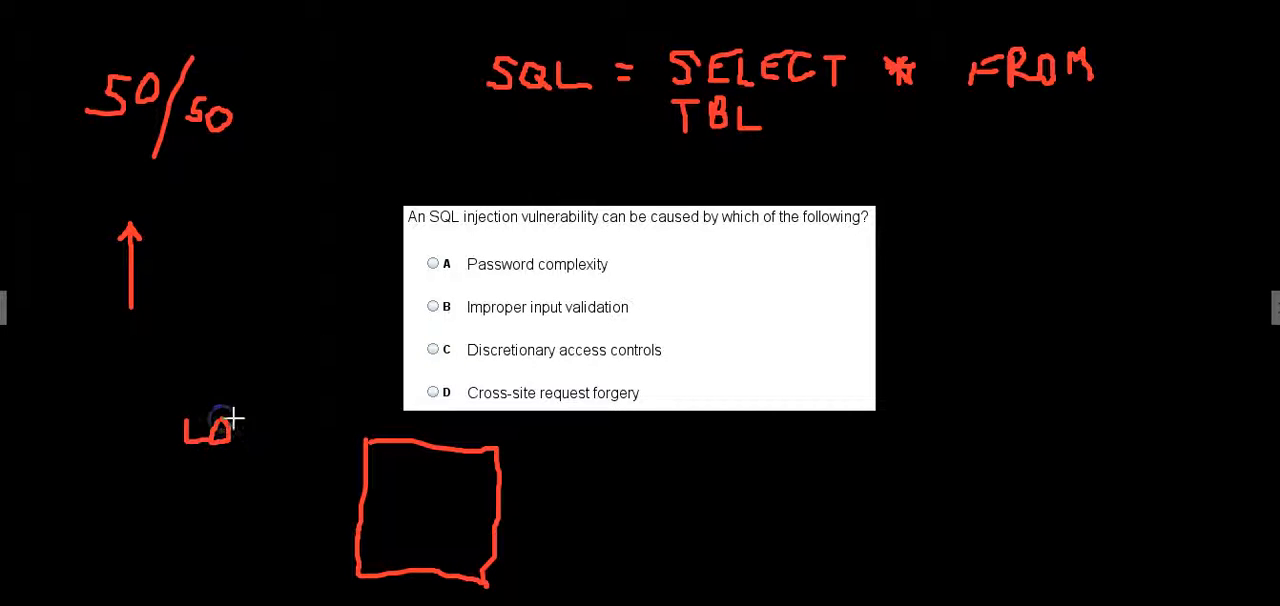
drag(225, 433, 268, 433)
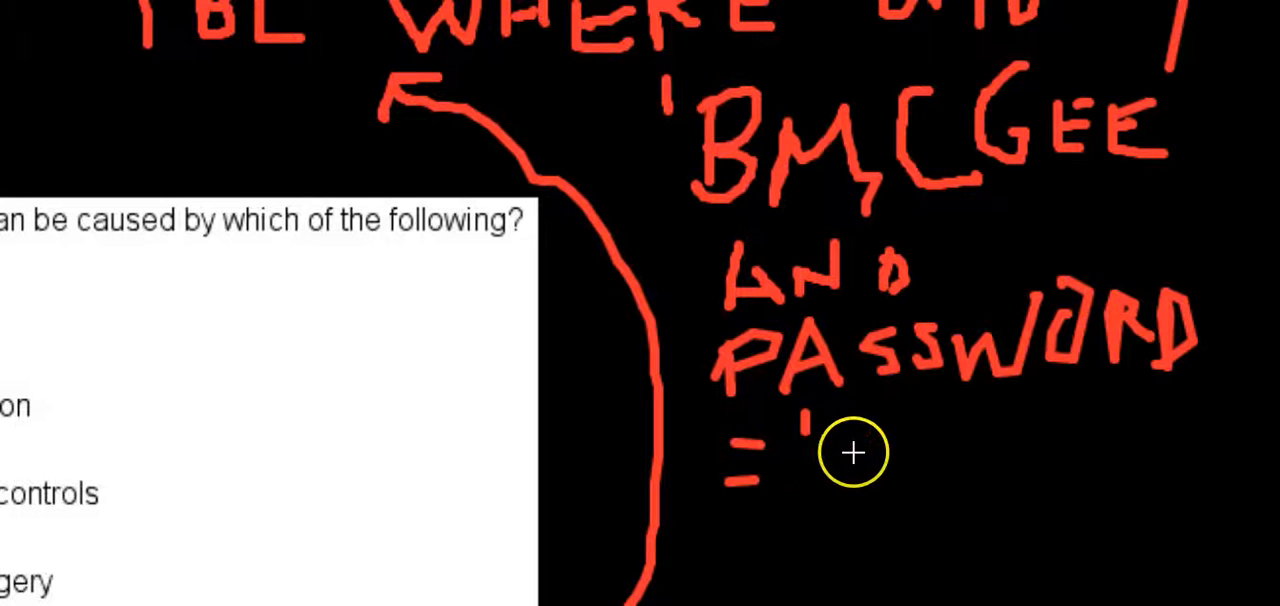
- Write the password value after "AND PASSWORD =" in the red query
drag(820, 450, 940, 470)
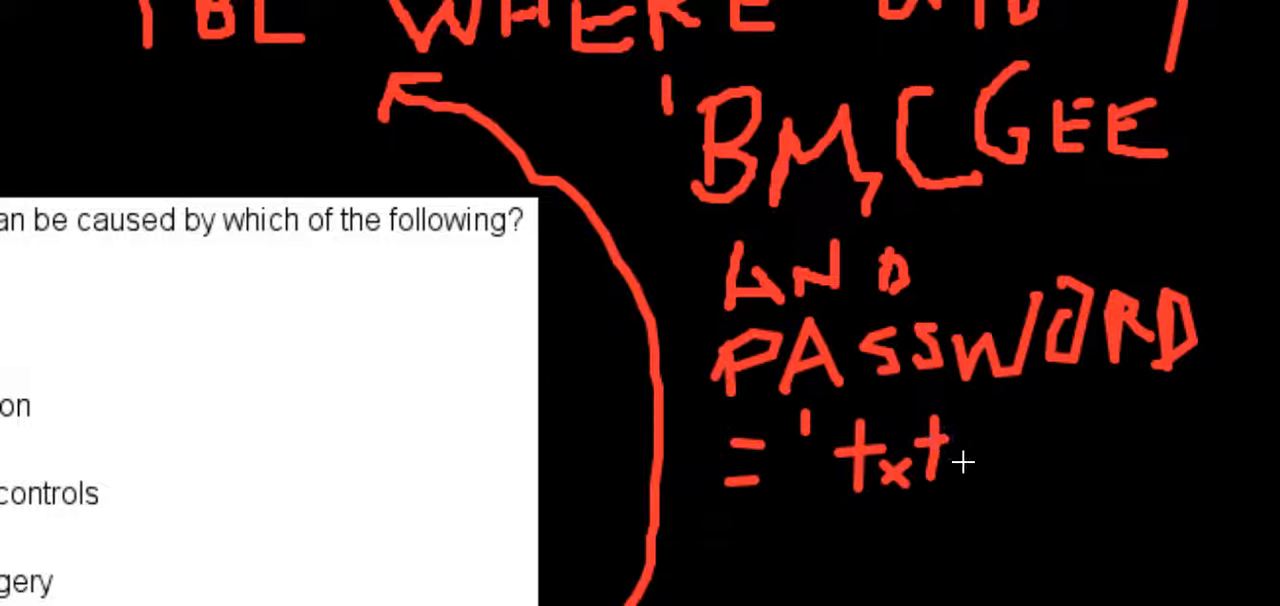
drag(950, 450, 965, 480)
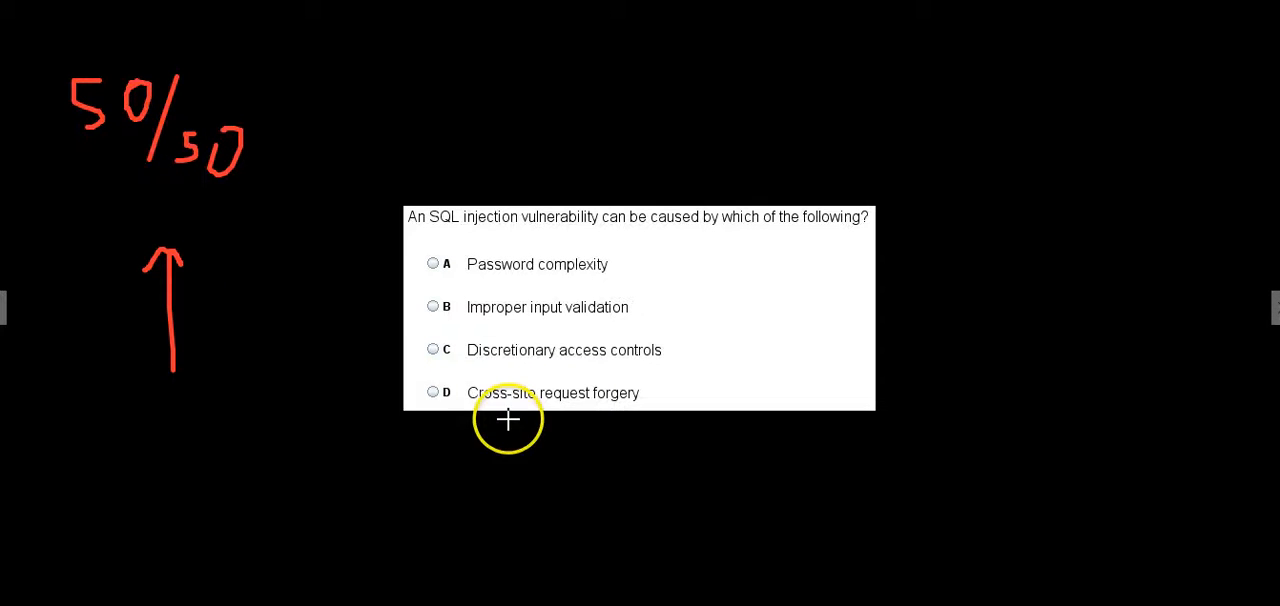
mouse_move(668, 225)
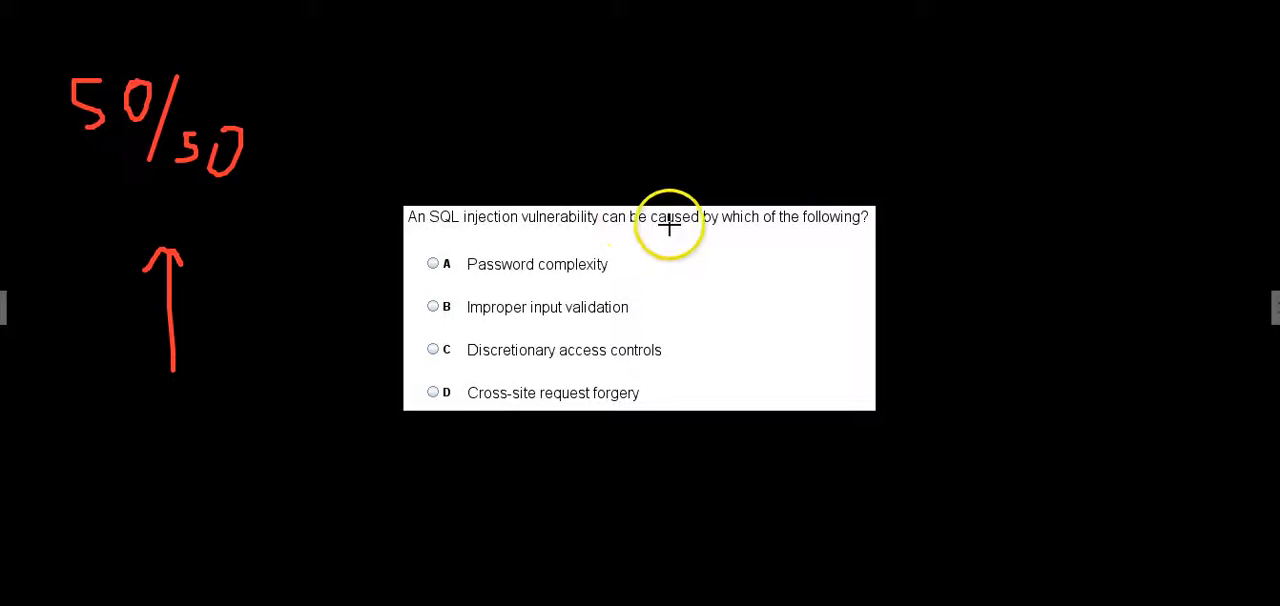
mouse_move(625, 452)
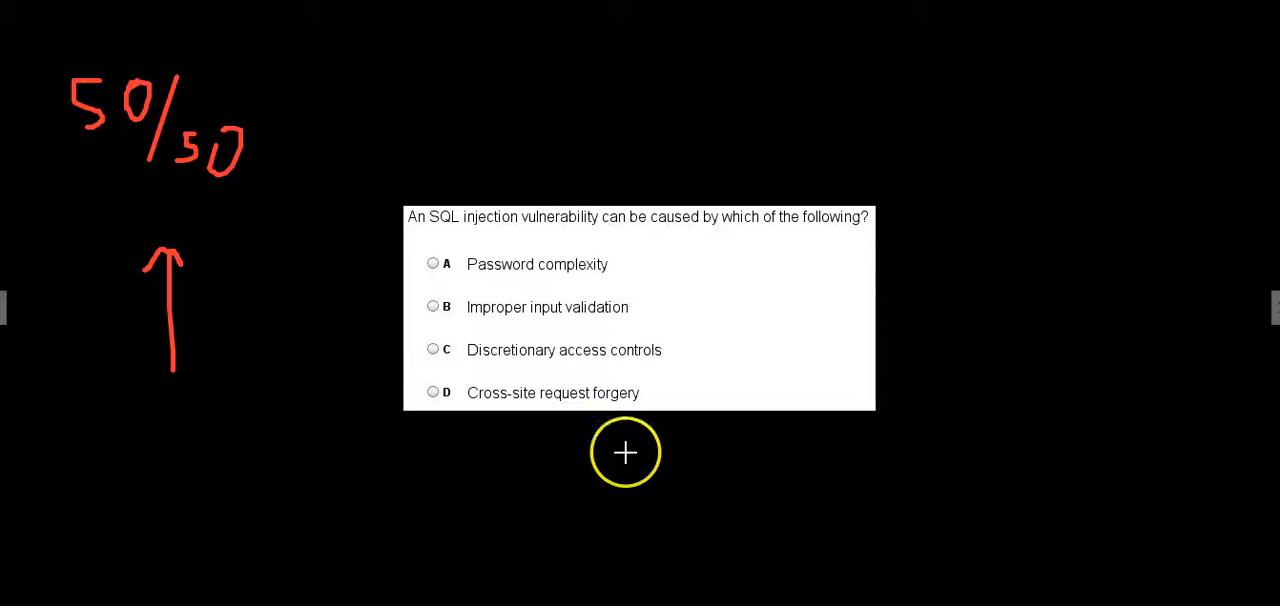
mouse_move(591, 437)
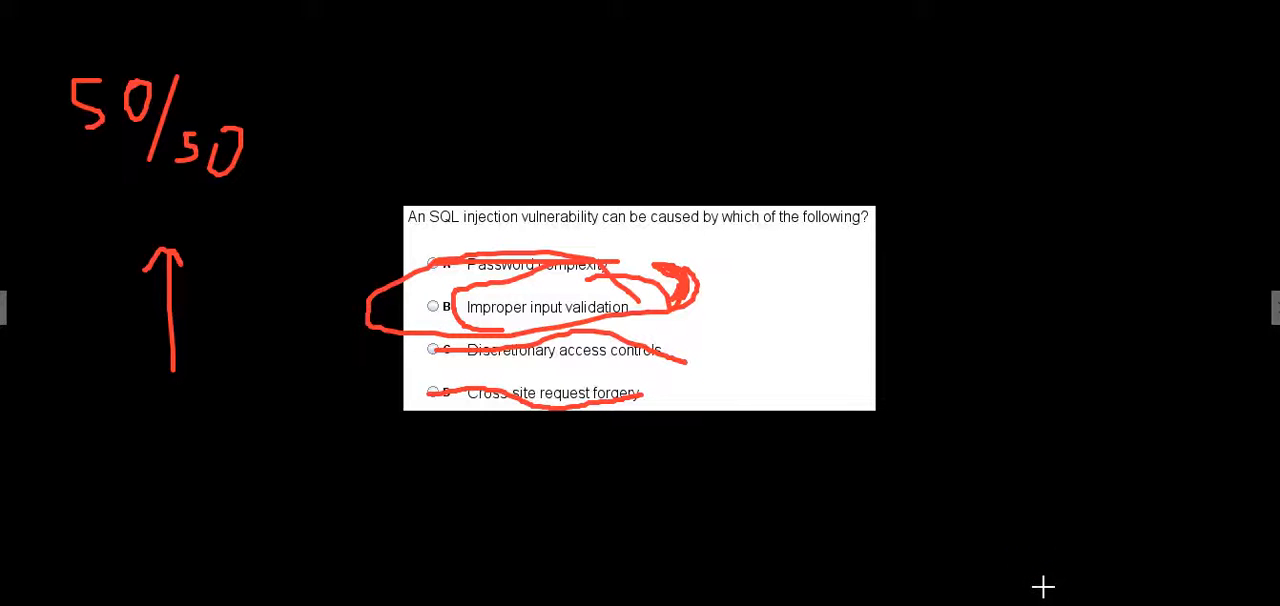
mouse_move(1215, 388)
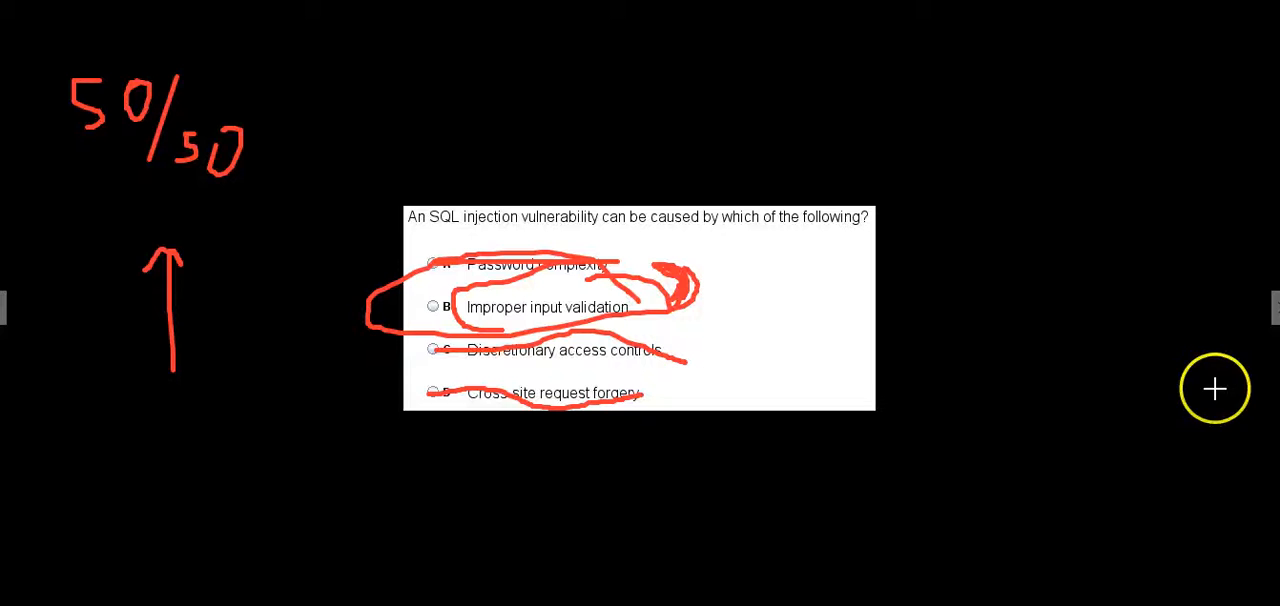